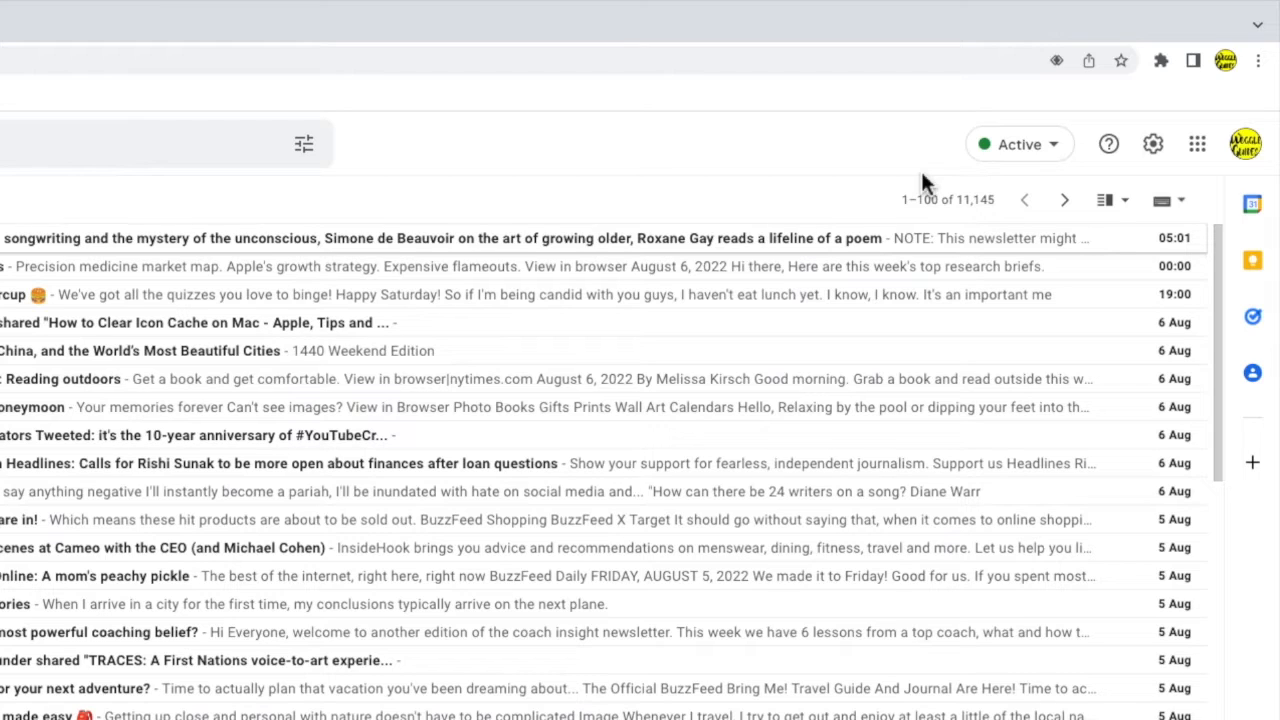
mouse_move(1030, 184)
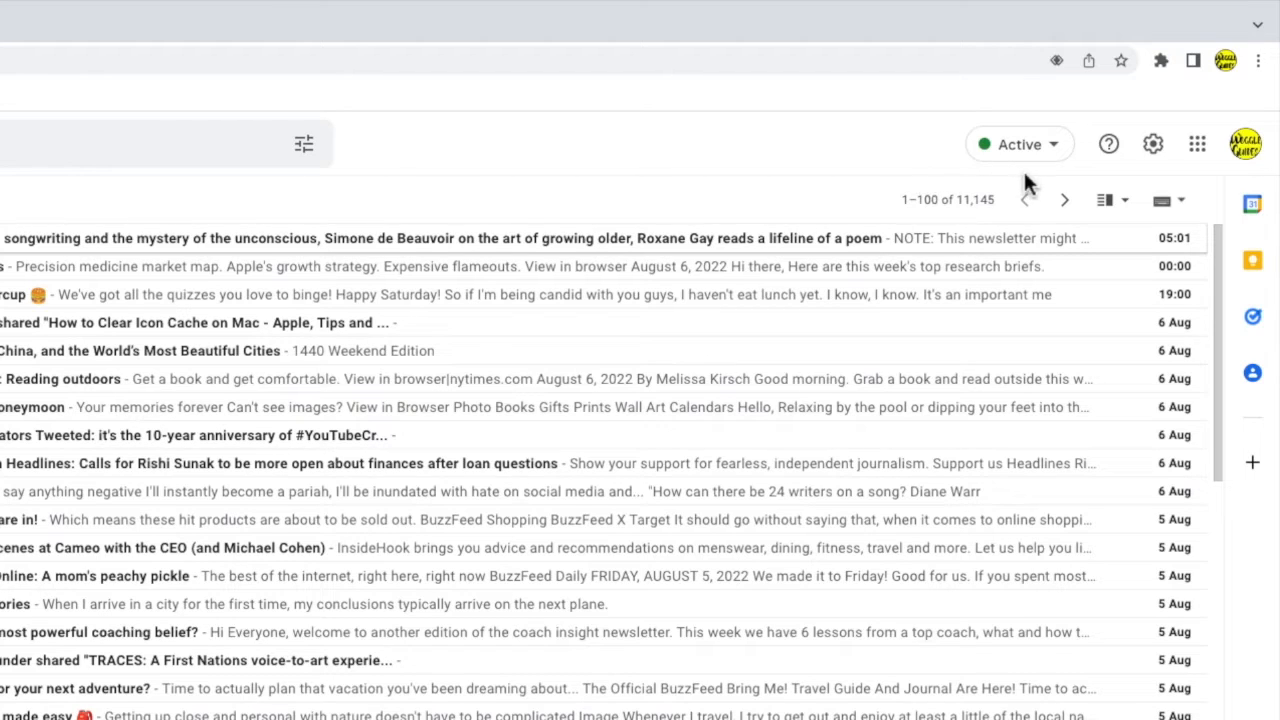
mouse_move(1152, 144)
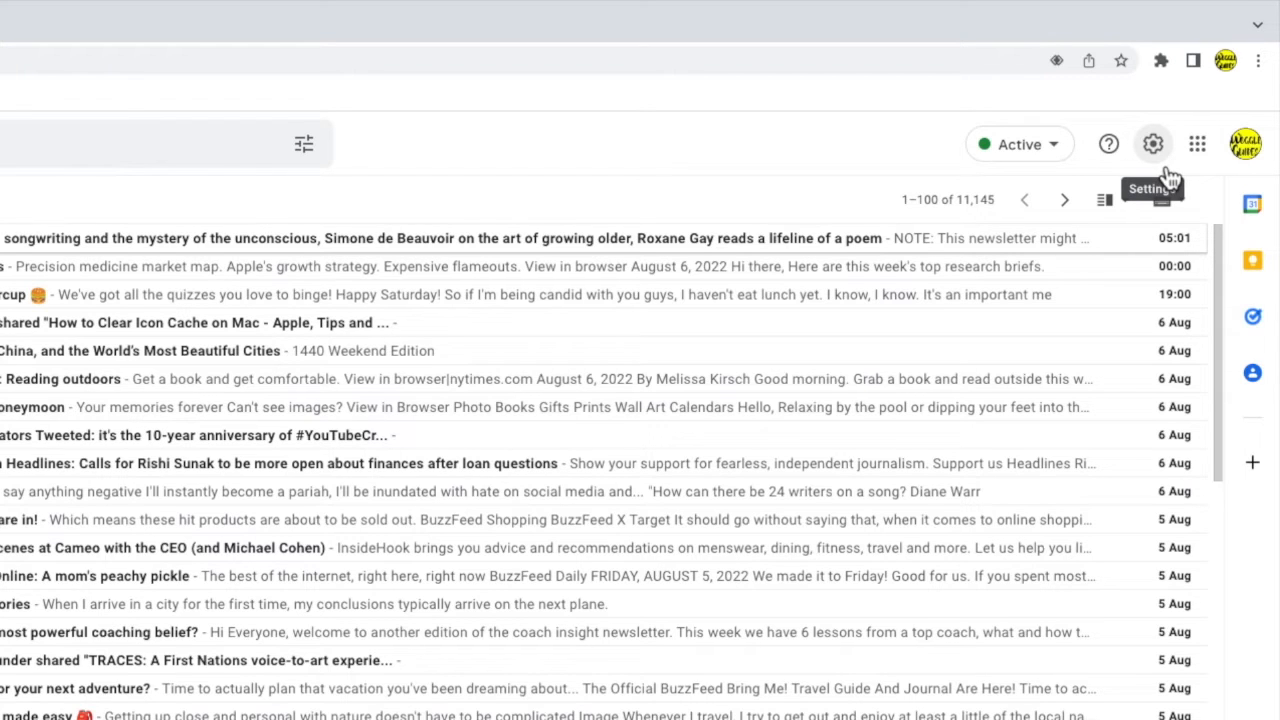
Bring up Quick settings, showing the original Gmail view with Compact density in use
left_click(1152, 144)
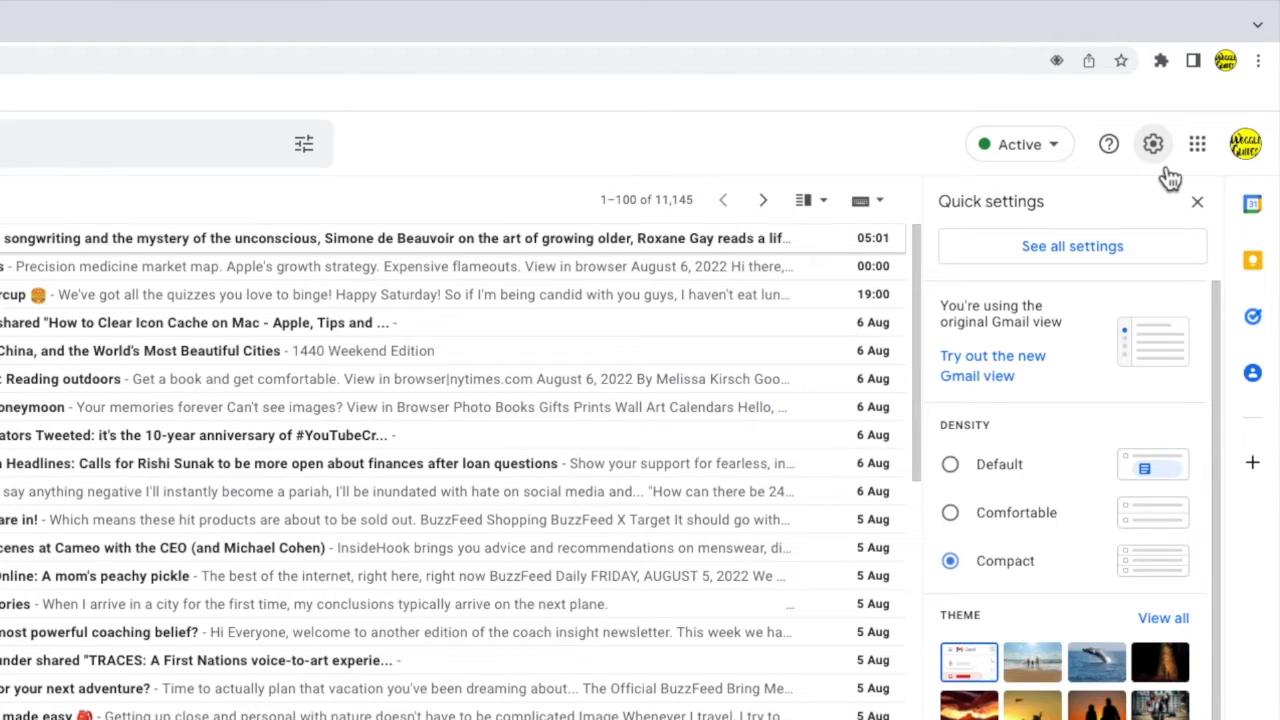
mouse_move(1076, 328)
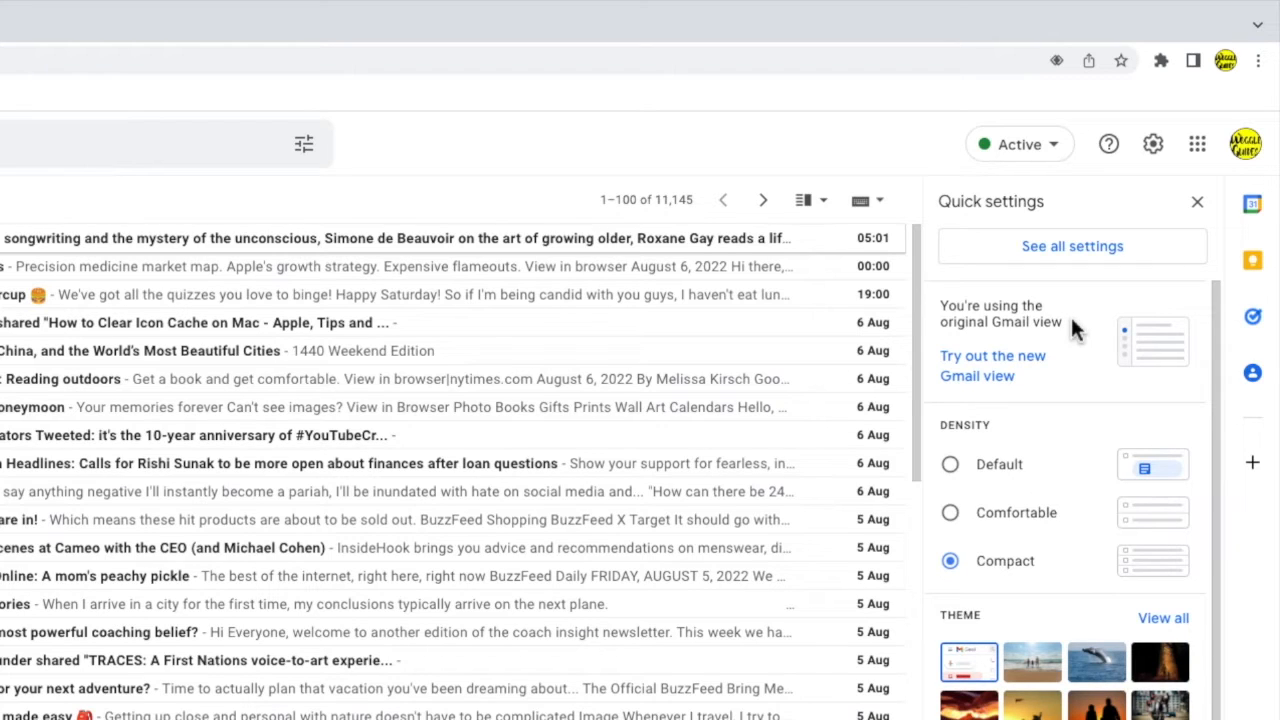
mouse_move(1080, 346)
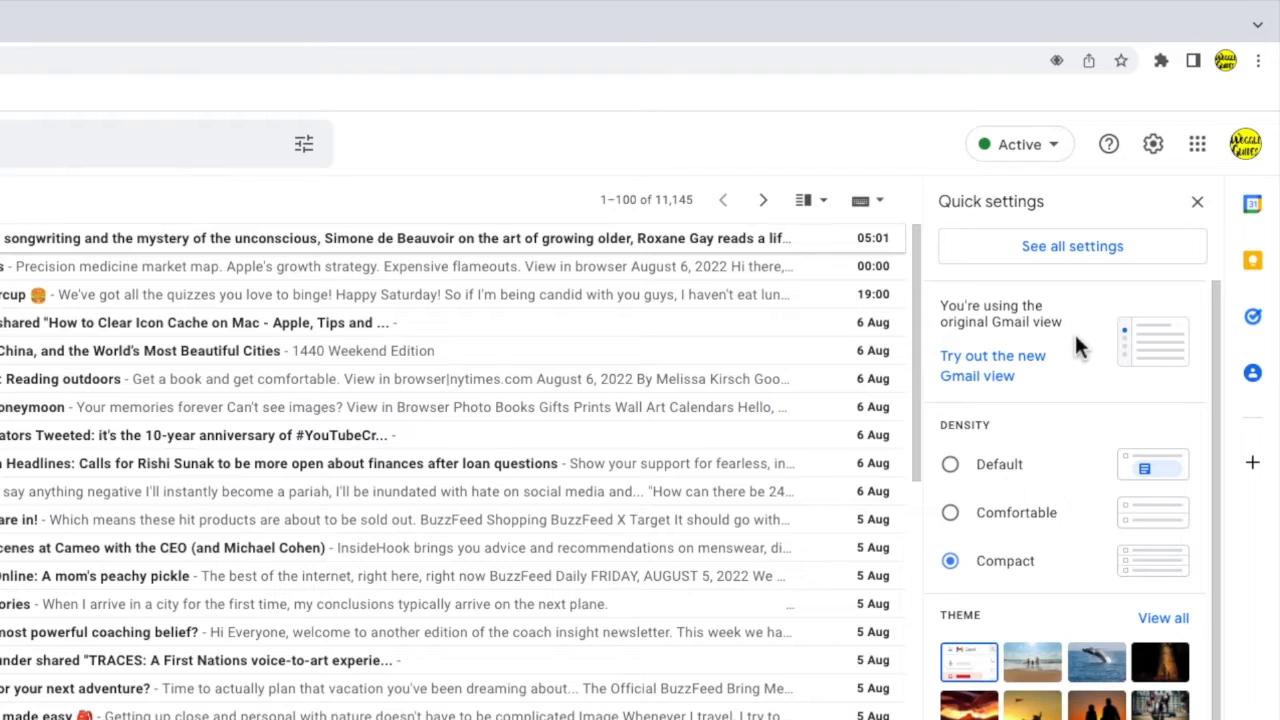
mouse_move(1052, 396)
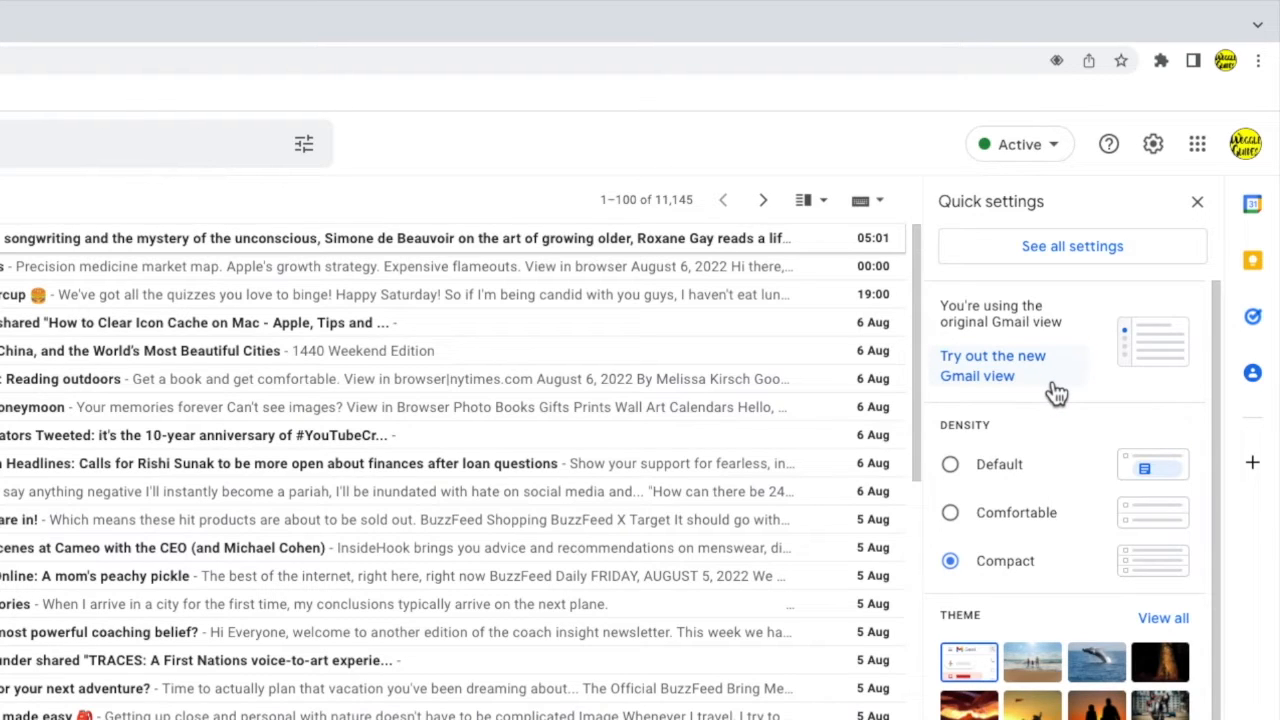
Choose 'Try out the new Gmail view', bringing up the reload prompt
left_click(992, 364)
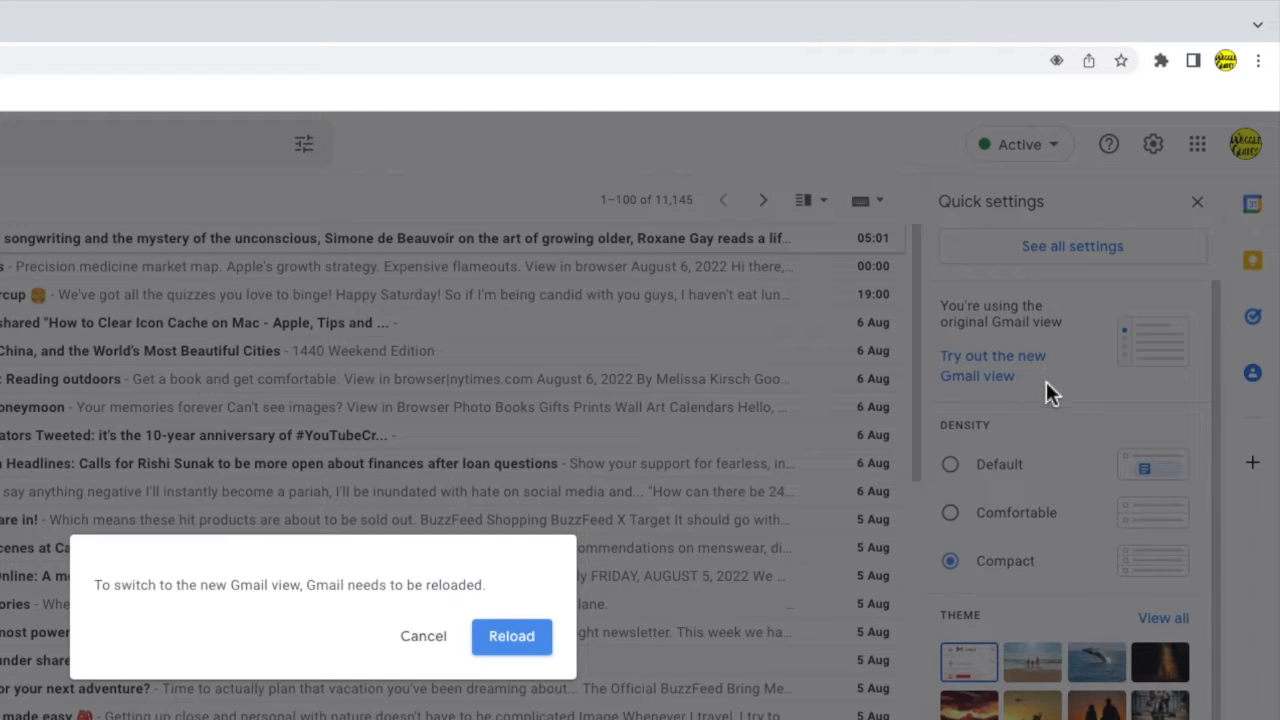
mouse_move(512, 672)
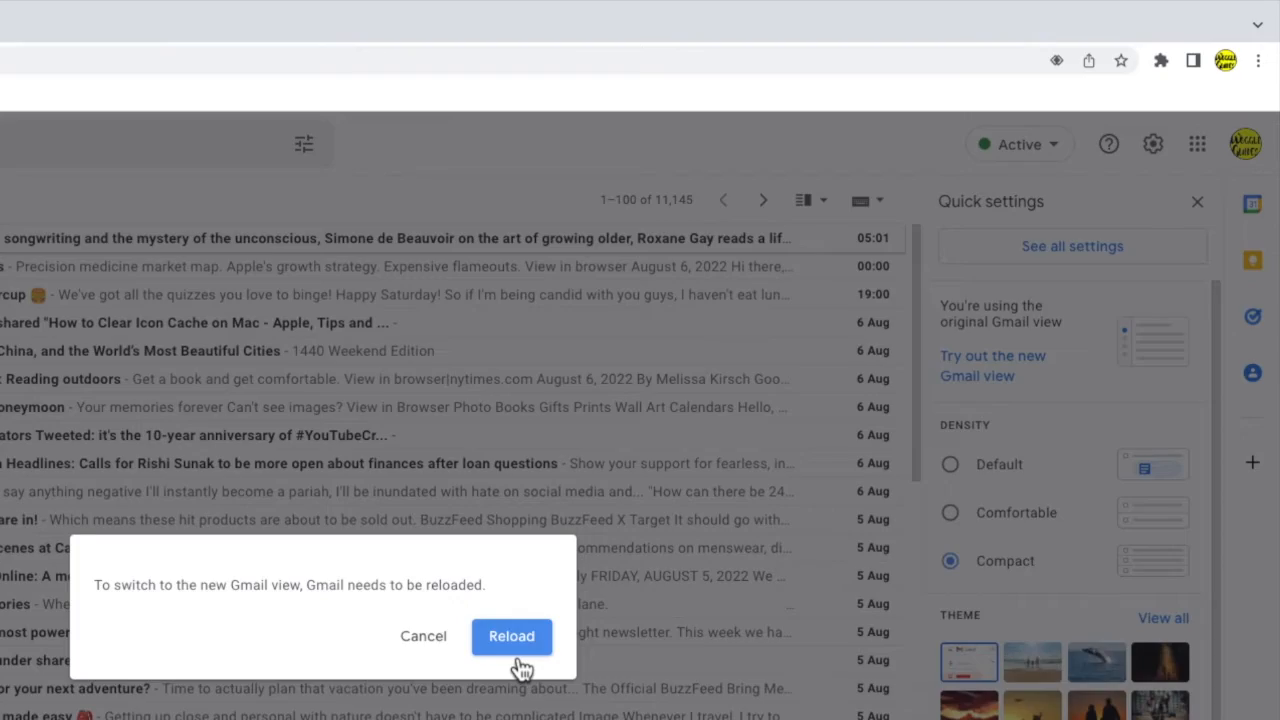
Reload Gmail into the new view and confirm in Quick settings it is now in use
left_click(512, 636)
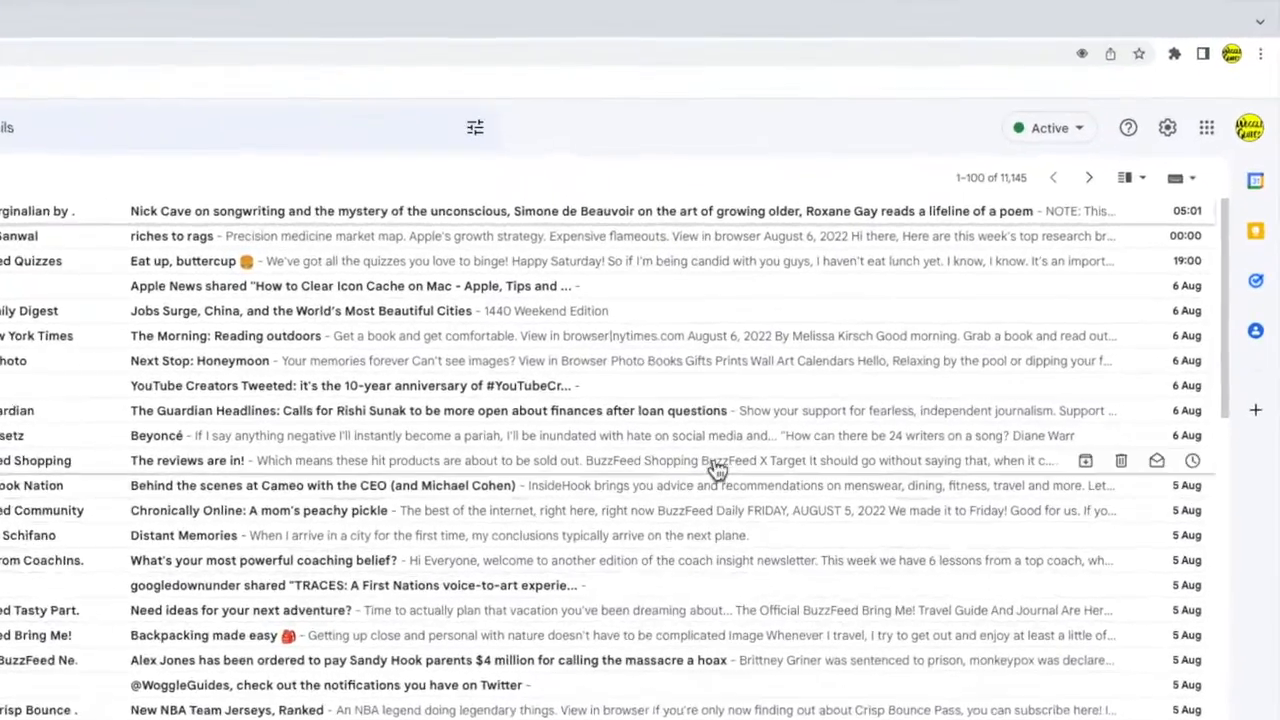
left_click(1168, 128)
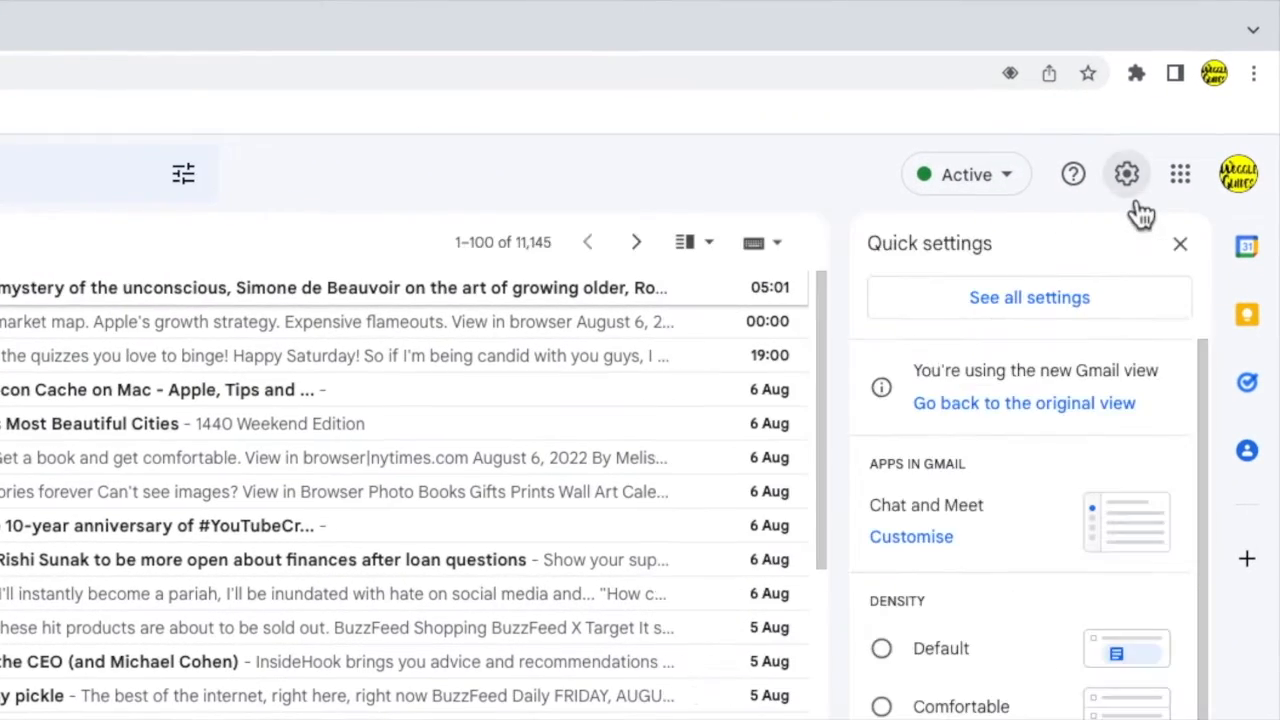